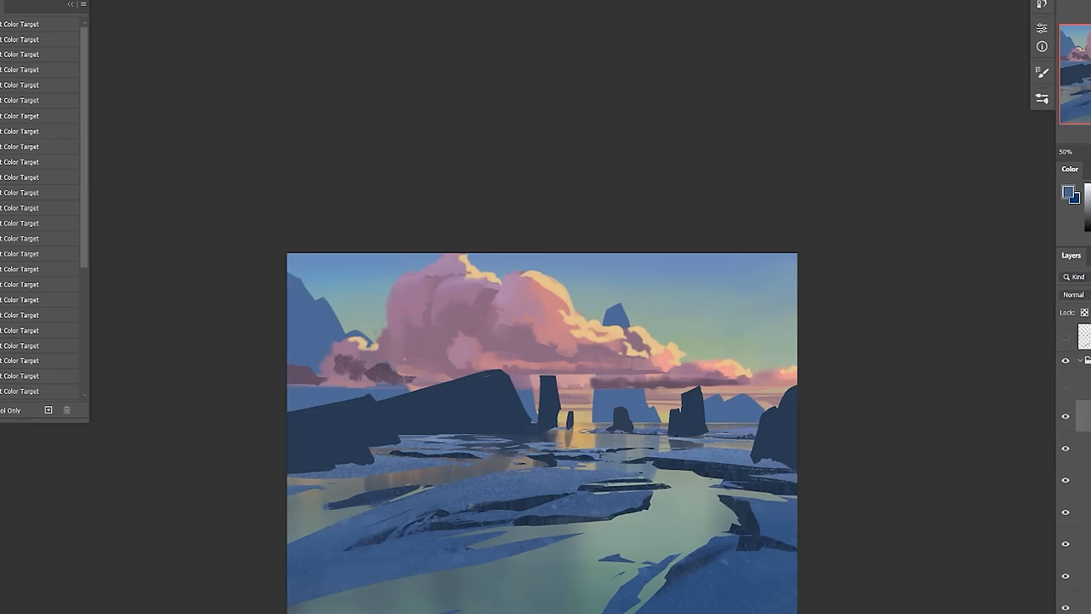
# - Scale the textured rock layer with Free Transform so it covers the dark rocks on the left
pyautogui.moveTo(262, 373); pyautogui.dragTo(768, 474)
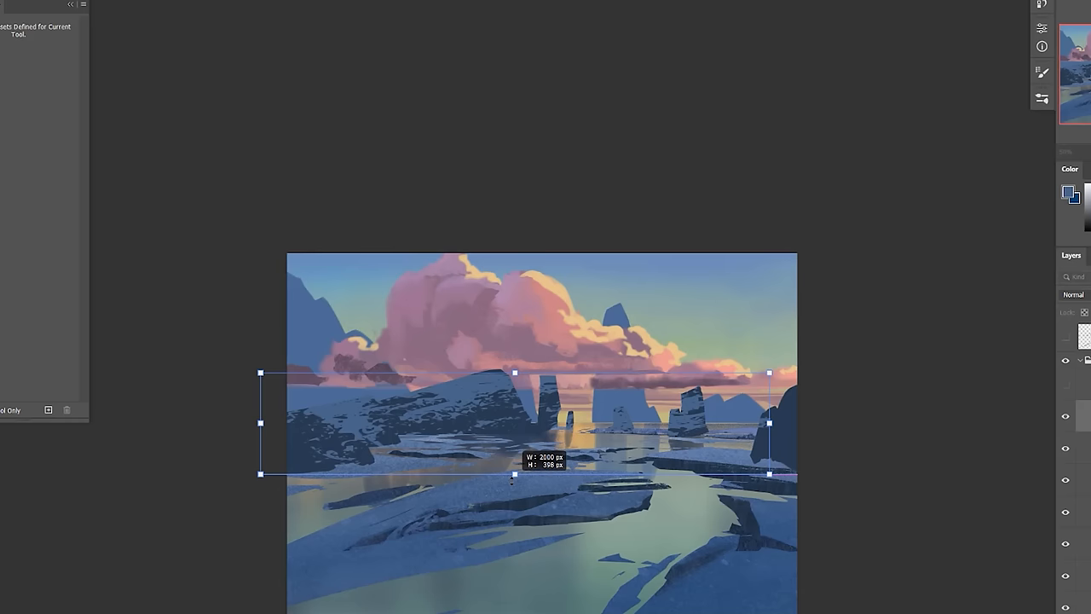